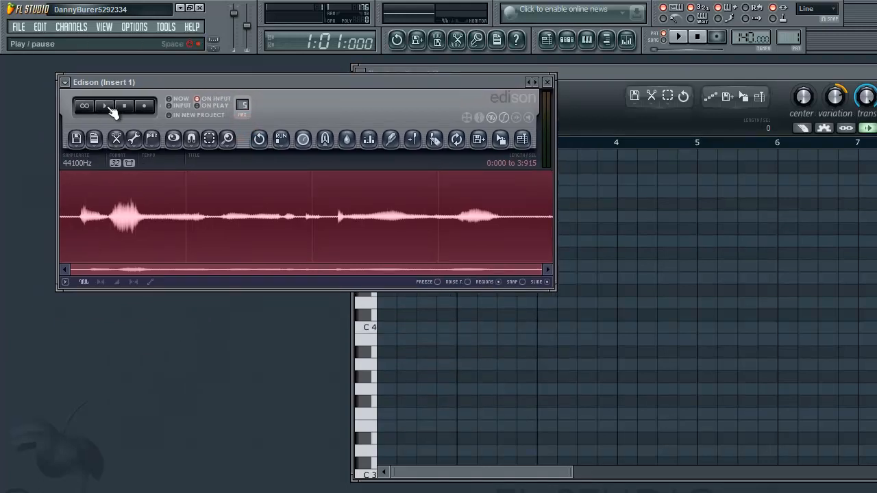
- Audition the recorded vocal in Edison, then send it into NewTone for pitch analysis
click(104, 105)
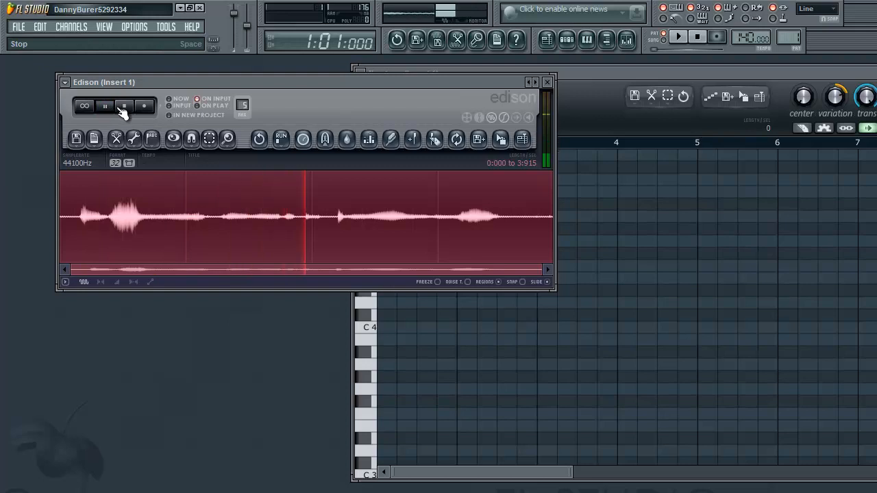
click(124, 107)
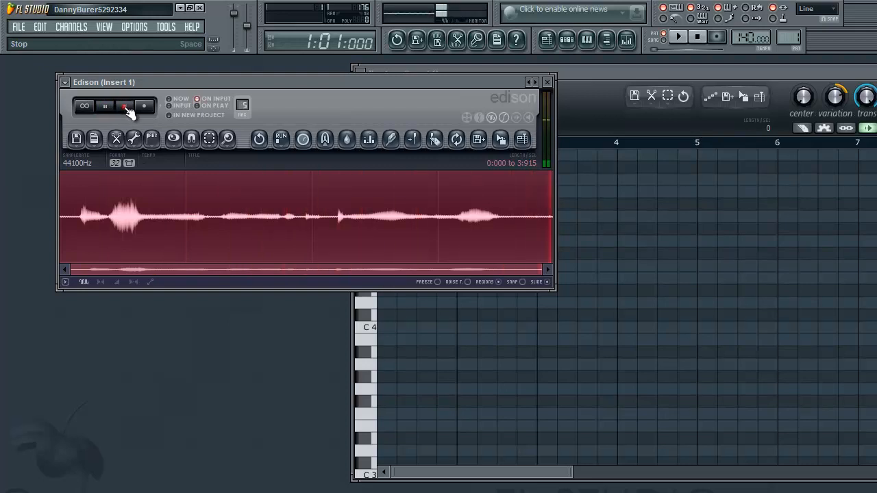
click(125, 106)
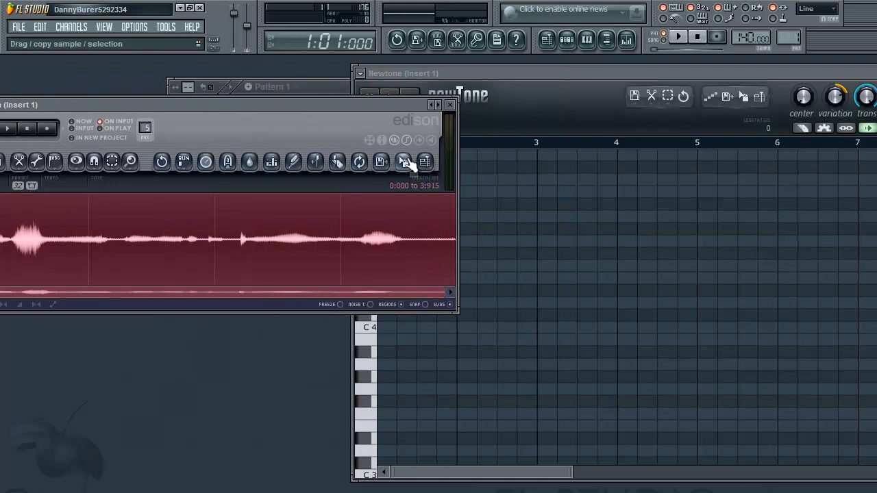
click(403, 161)
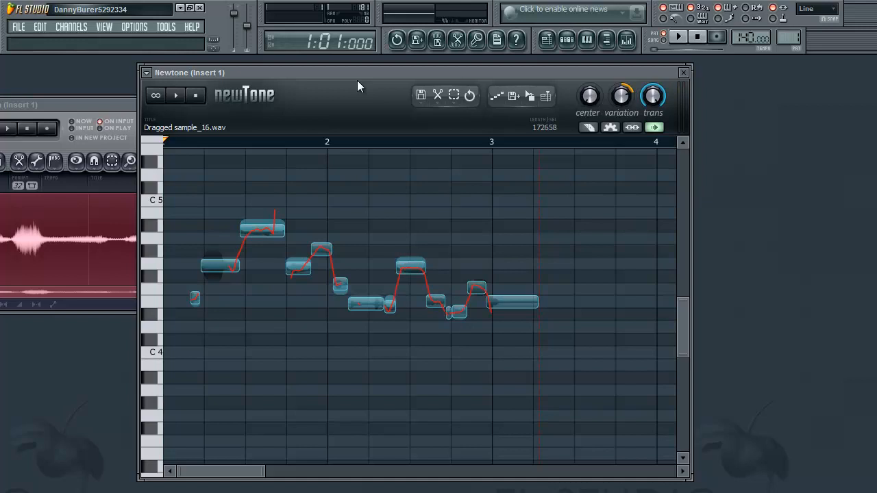
mouse_move(588, 94)
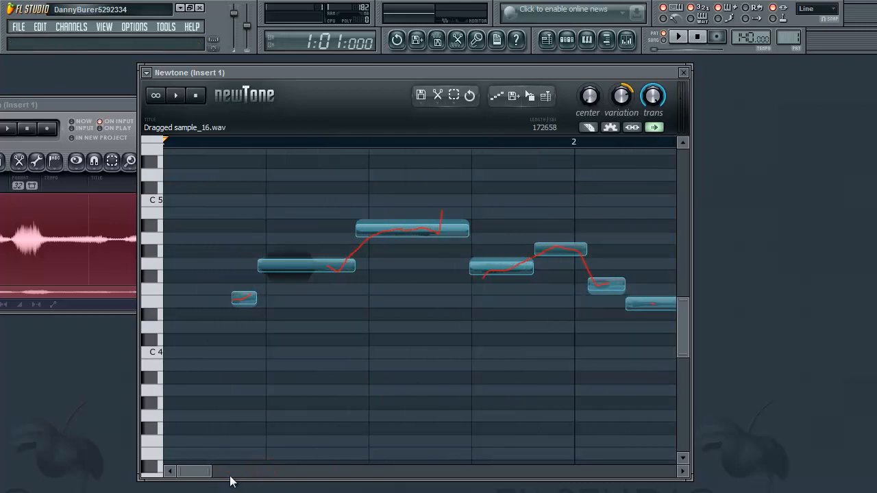
scroll(down, 3)
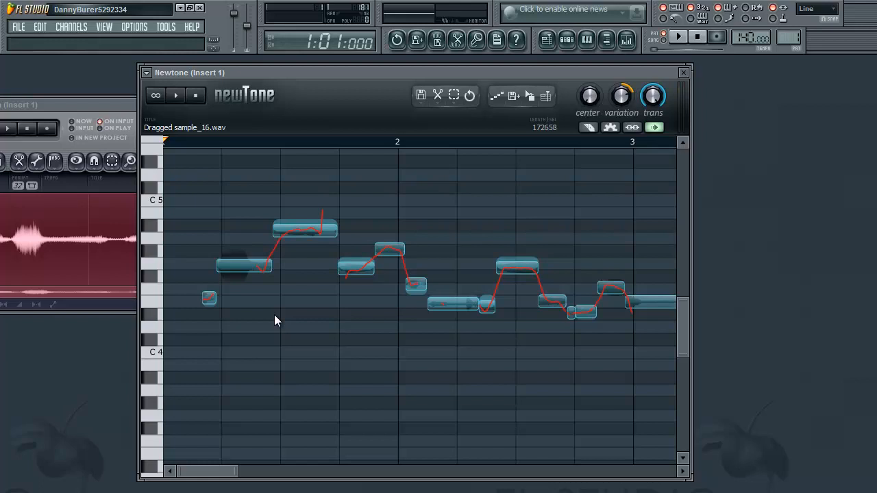
mouse_move(278, 285)
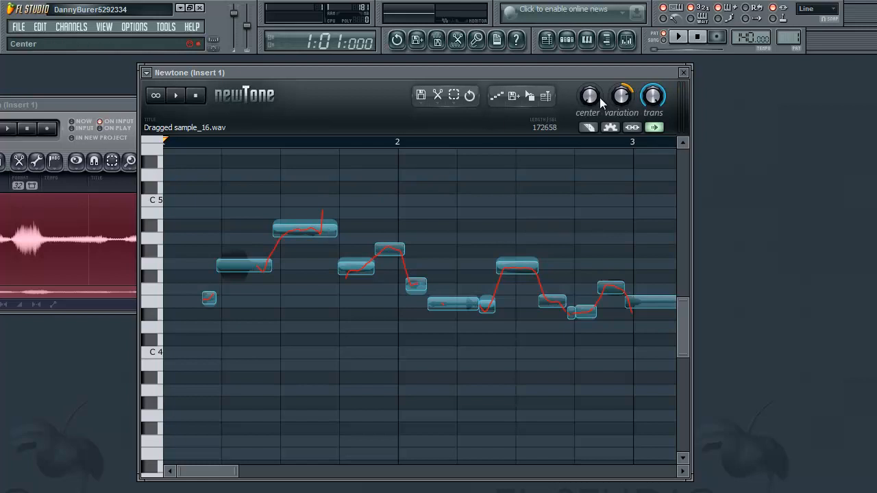
mouse_move(588, 101)
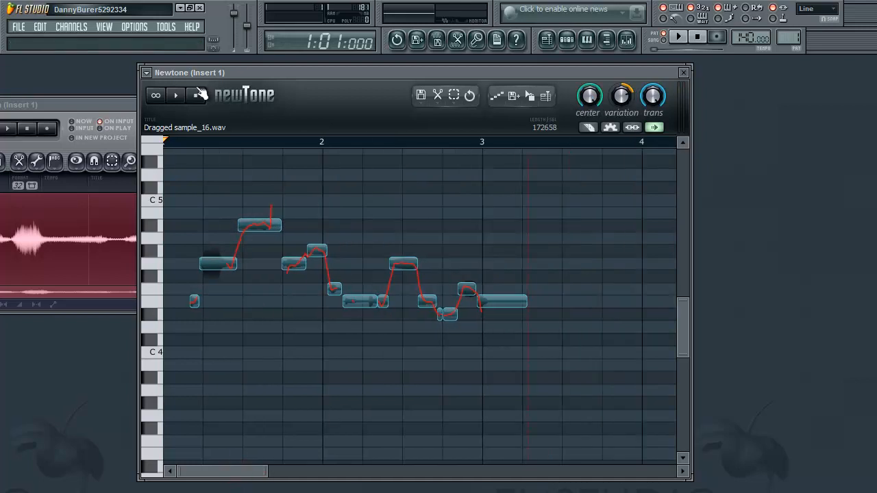
- Audition the centre-corrected vocal and zoom into the first notes
click(176, 95)
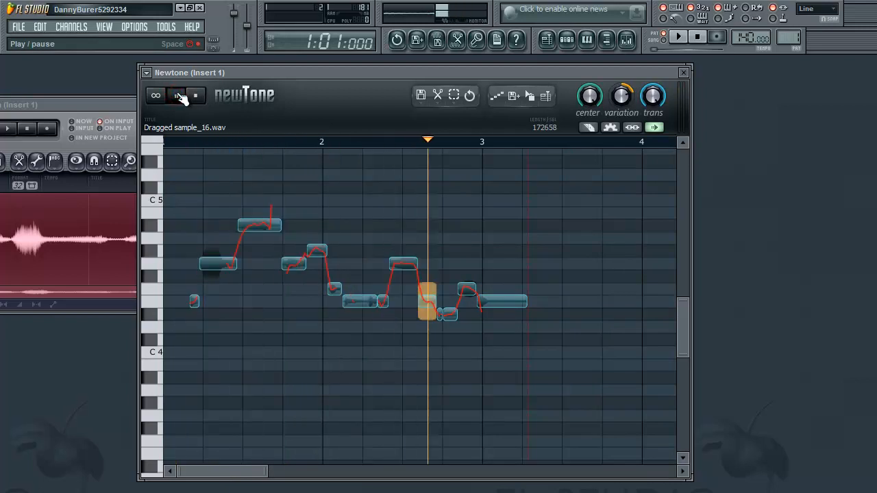
click(175, 94)
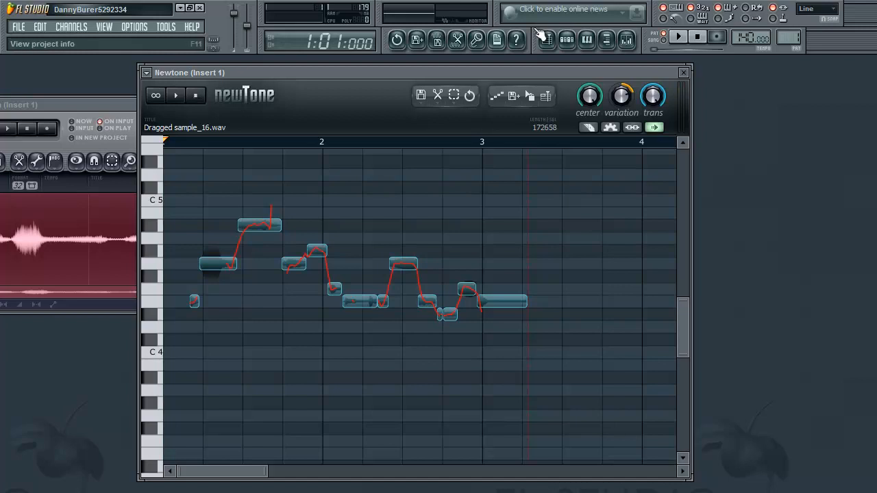
click(620, 96)
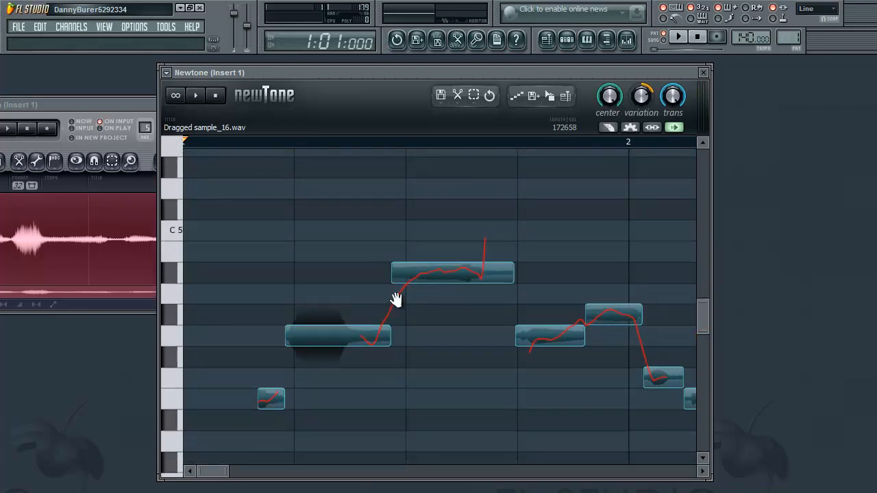
mouse_move(509, 346)
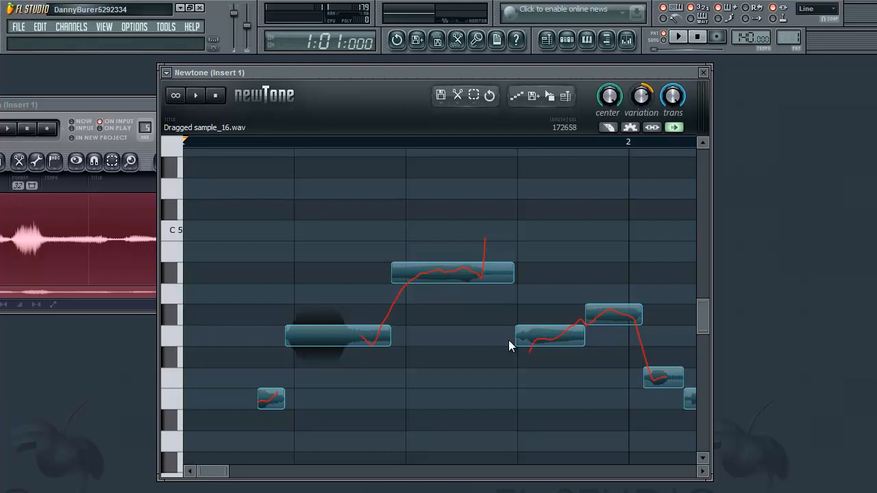
mouse_move(420, 283)
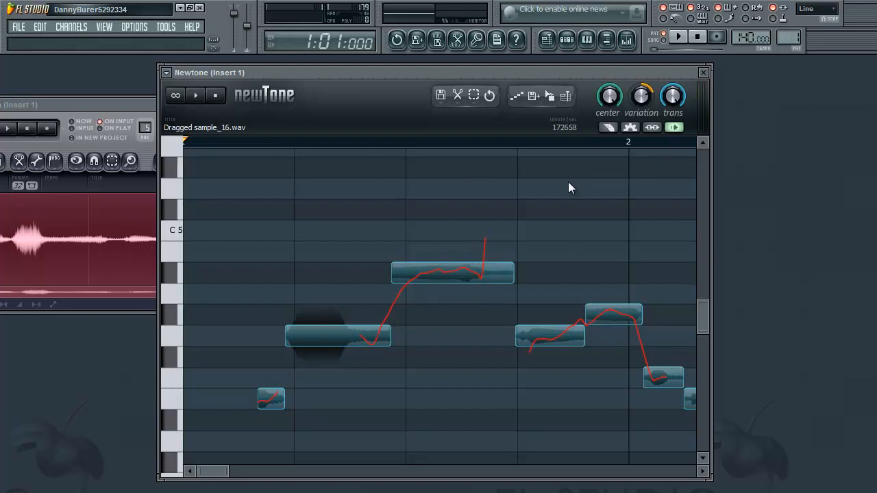
- Set the Variation knob to 0% to flatten each note's pitch and audition the result
click(629, 128)
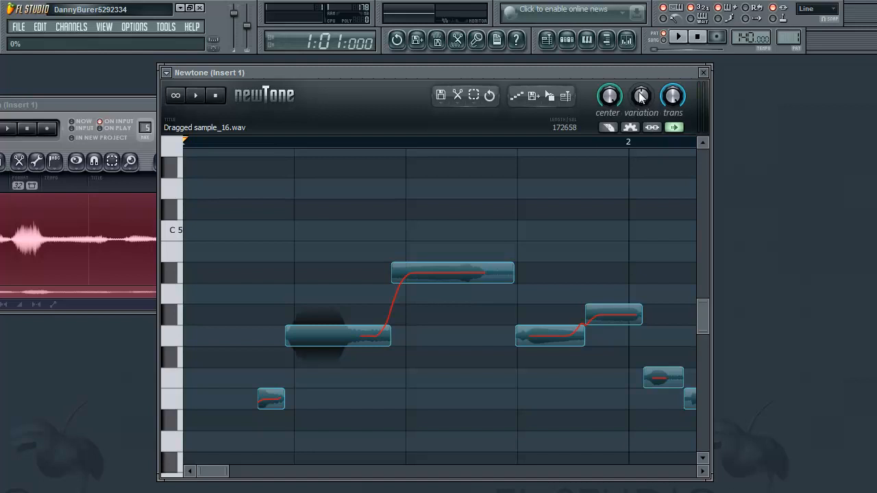
mouse_move(459, 248)
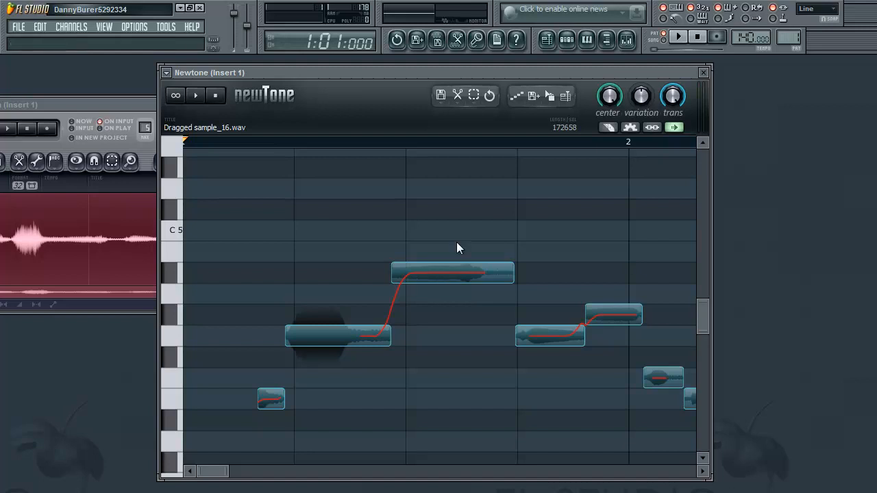
mouse_move(523, 181)
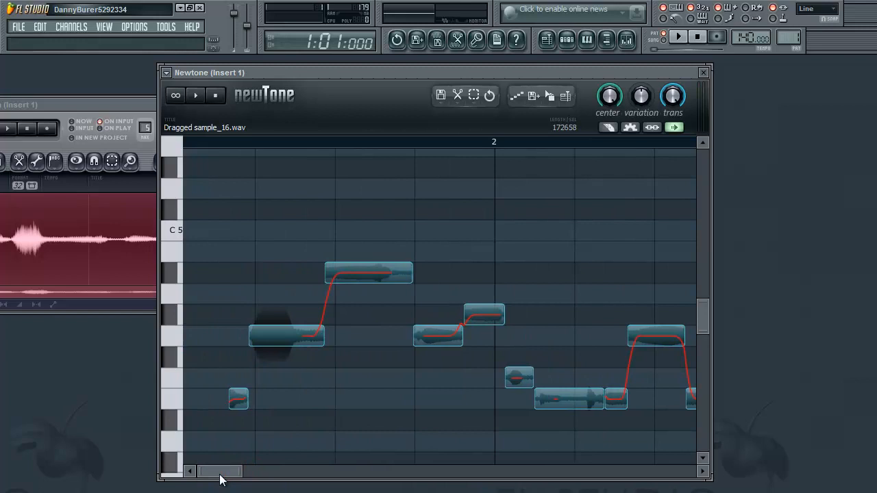
mouse_move(222, 110)
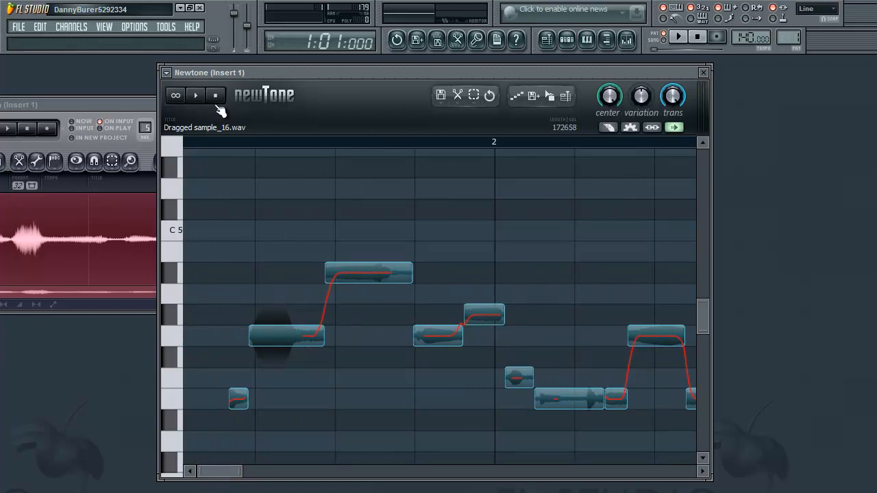
click(195, 95)
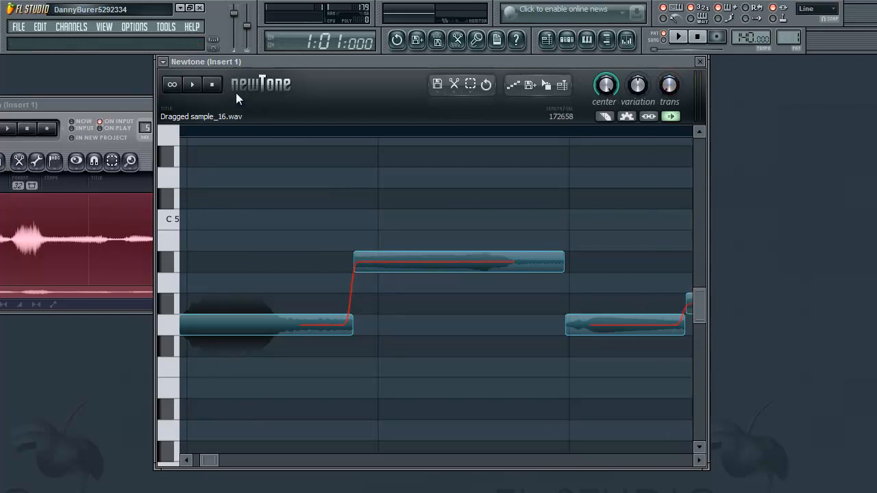
- Play and stop the vocal to hear the abrupt note transitions before raising Trans again
click(191, 84)
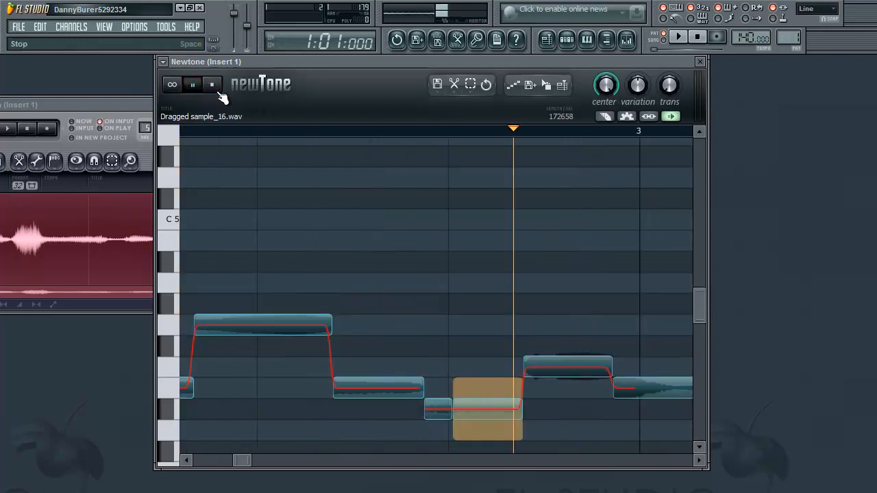
click(192, 84)
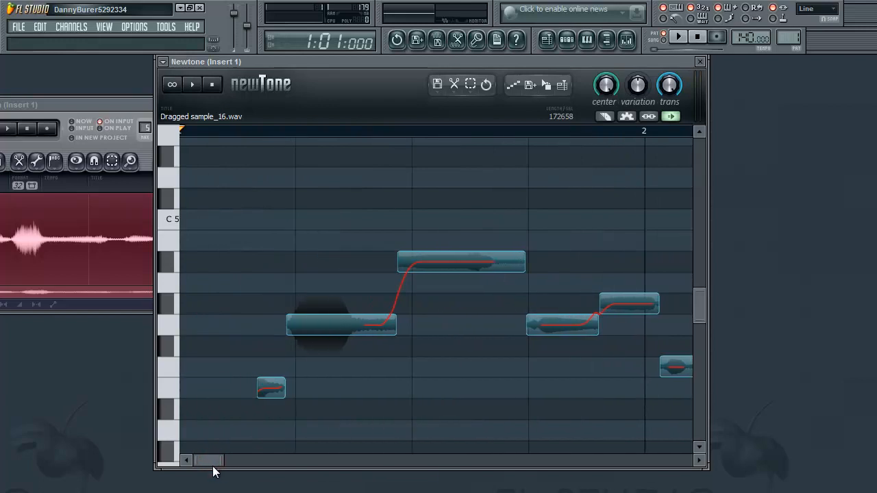
mouse_move(403, 288)
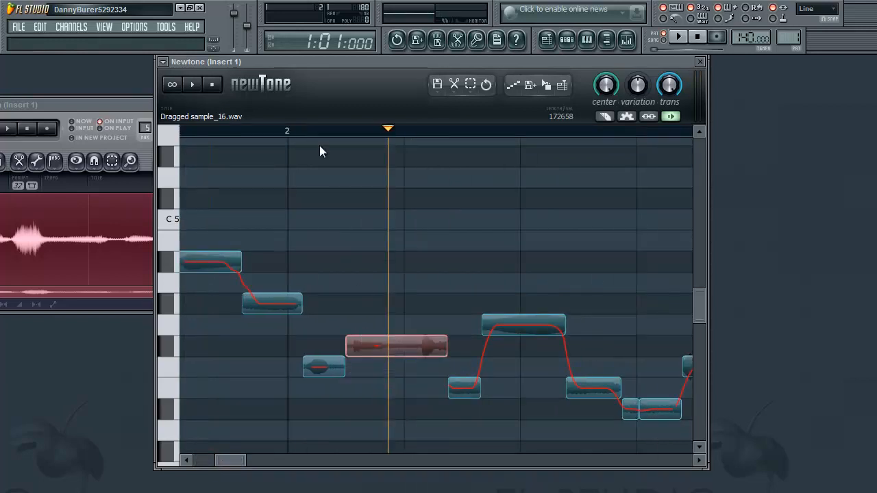
mouse_move(260, 439)
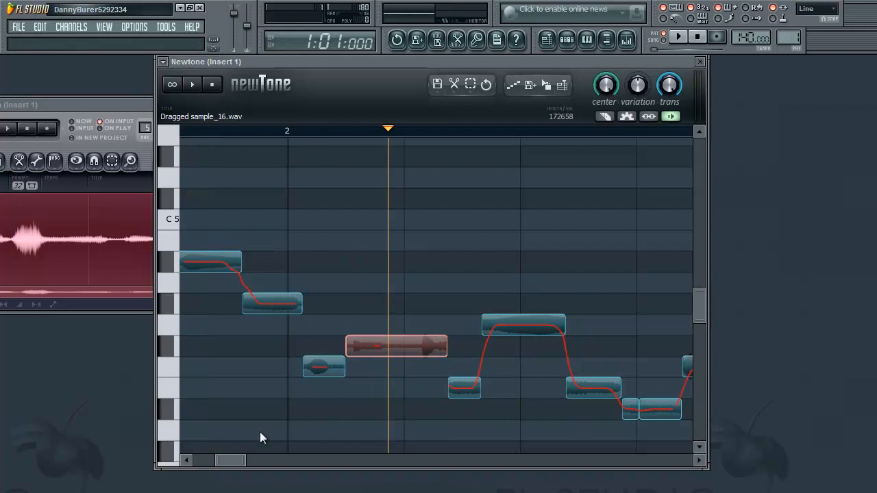
- Play the edited vocal from the beginning and stop it
click(192, 84)
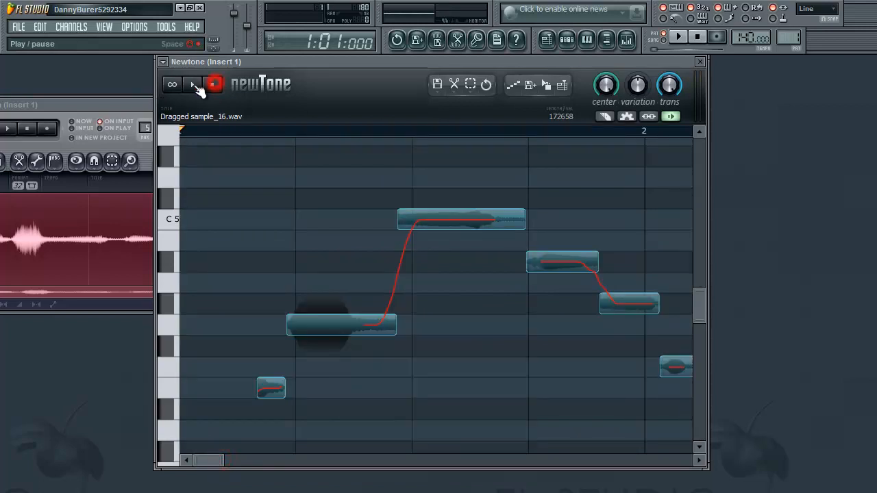
click(192, 84)
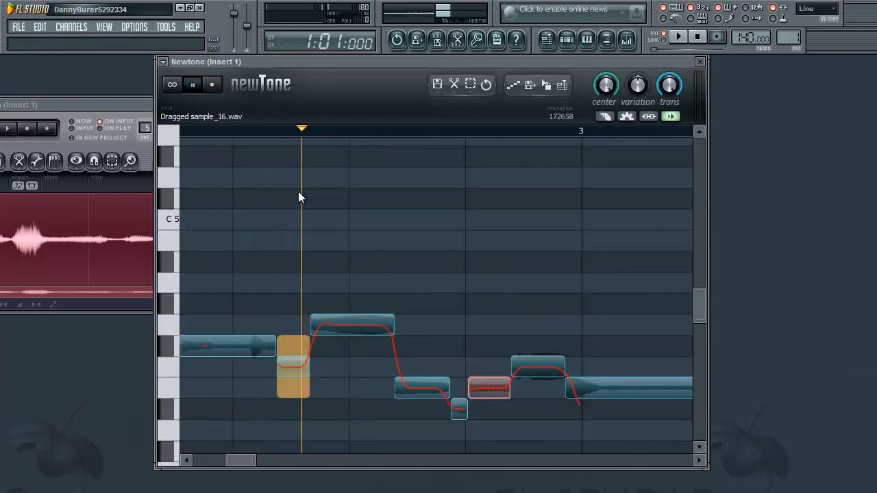
click(191, 83)
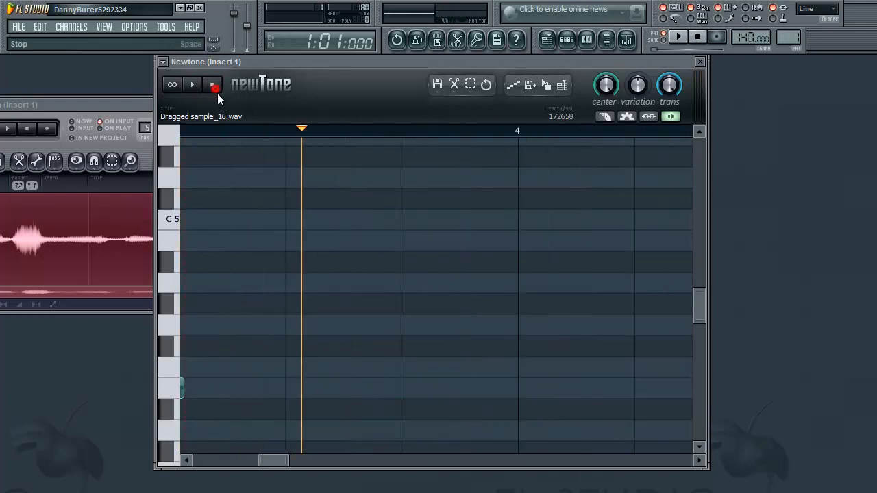
click(213, 84)
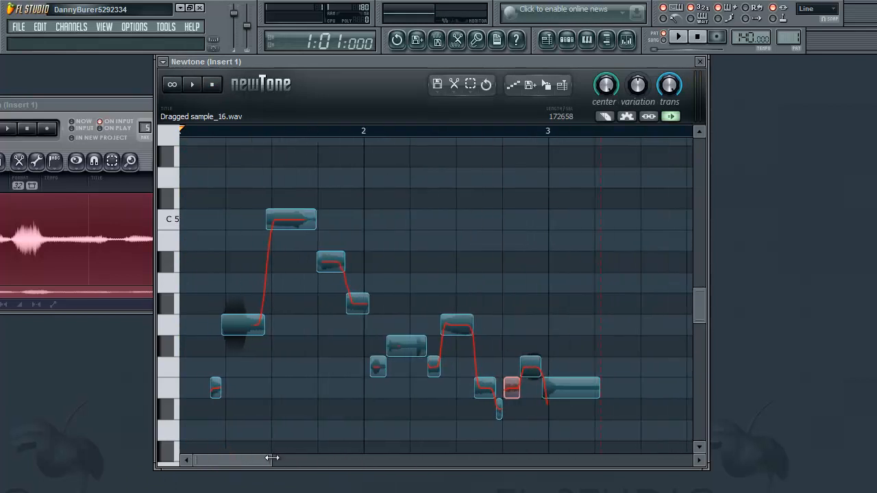
mouse_move(308, 298)
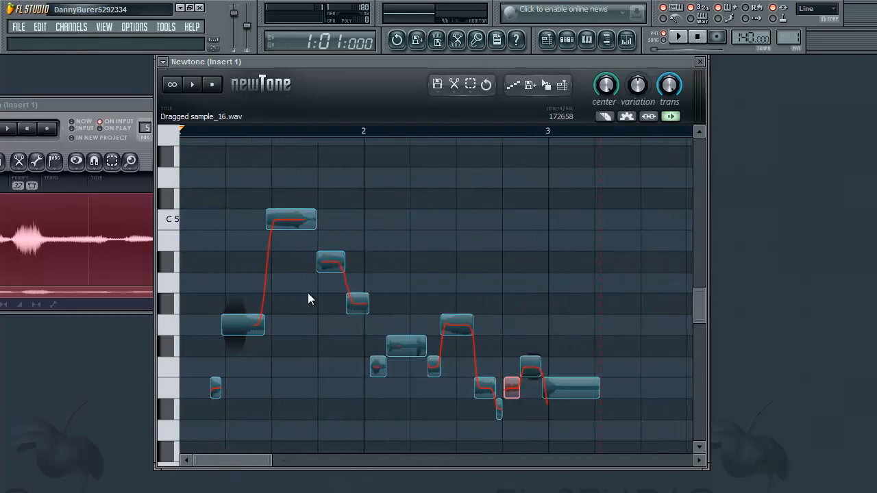
- Play the vocal through NewTone and bring up the Mixer with Insert 1's effect list
click(677, 37)
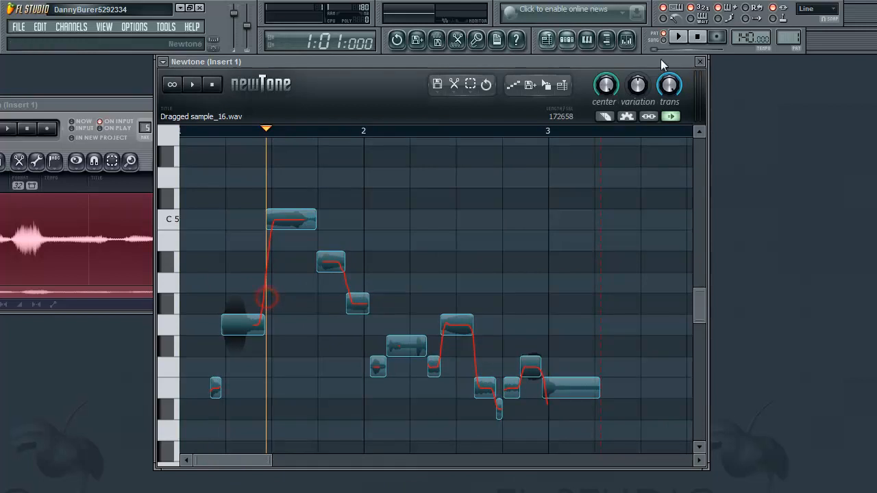
click(605, 39)
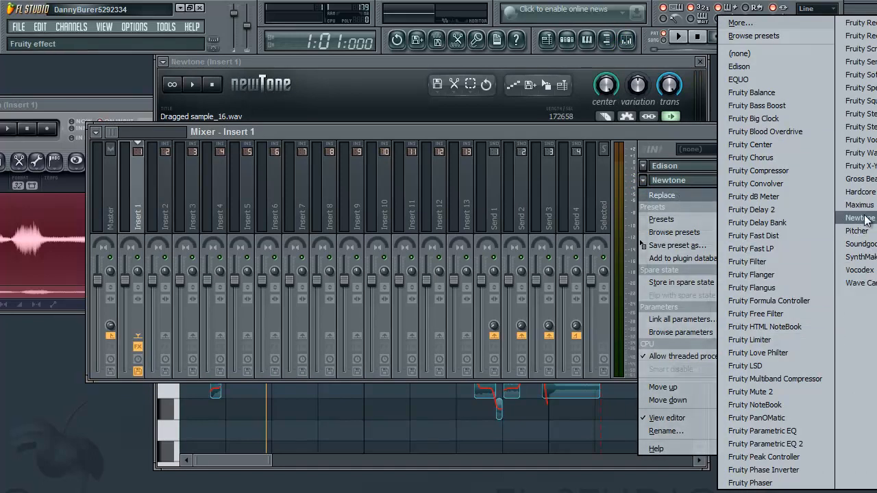
- Add a new NewTone to the insert and load the Edison vocal take into it
click(862, 218)
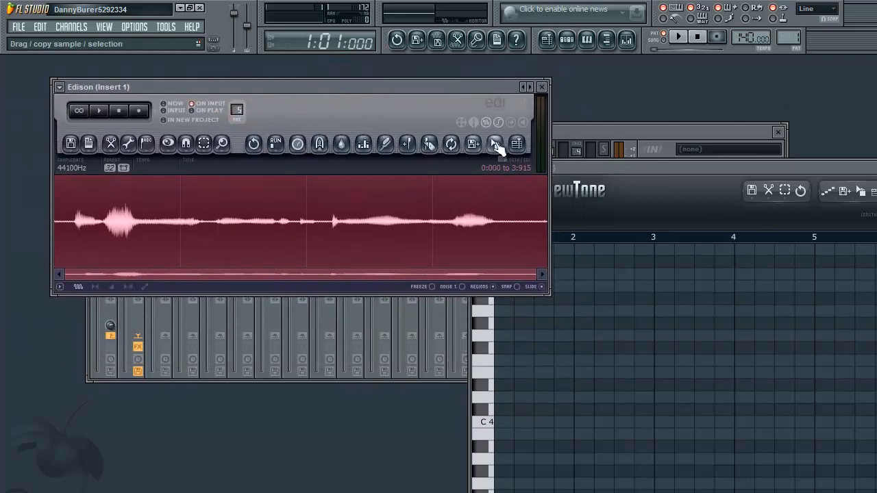
click(494, 143)
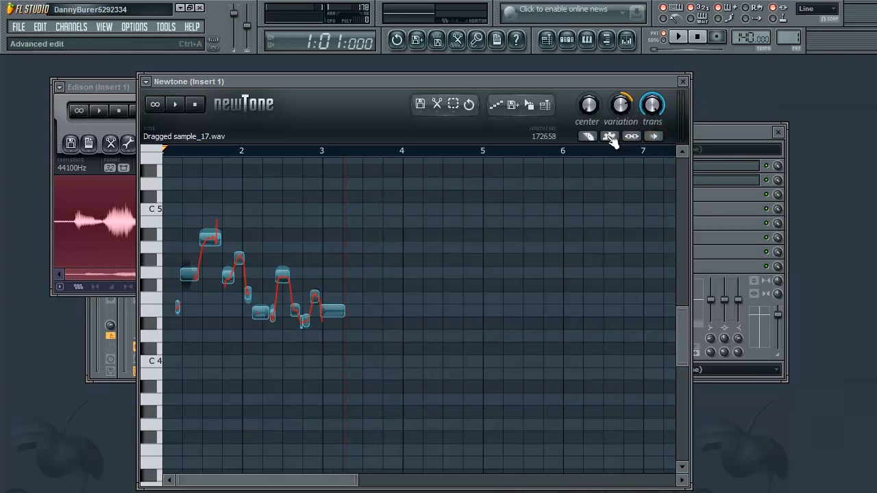
- Enable Advanced edit mode and select the long upper note for per-note editing
click(609, 136)
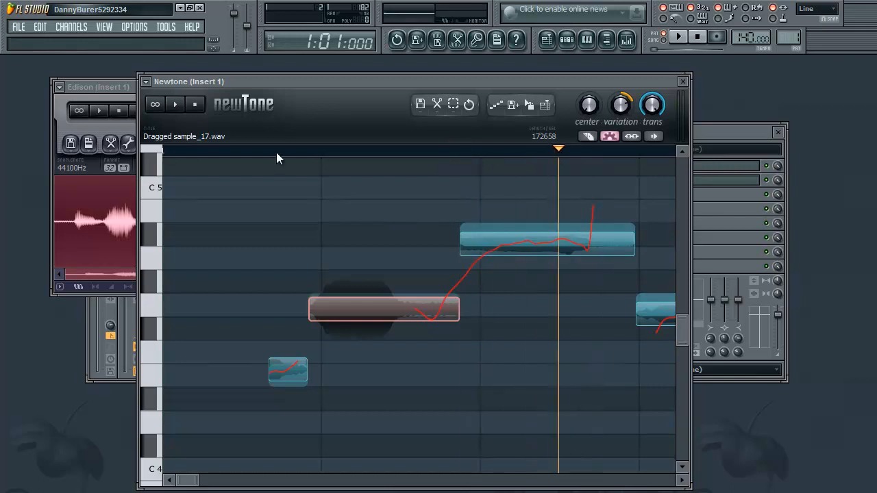
click(195, 104)
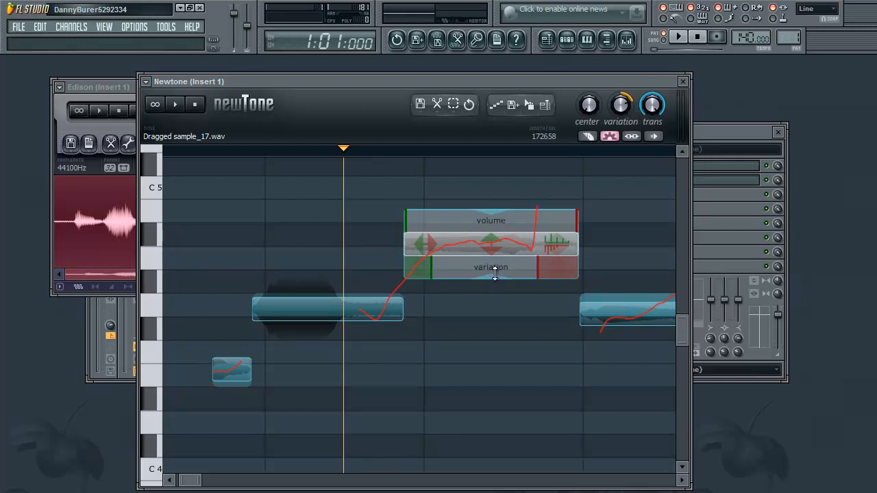
- Drag the long note's variation ramp-in edge right to about 85%
click(620, 104)
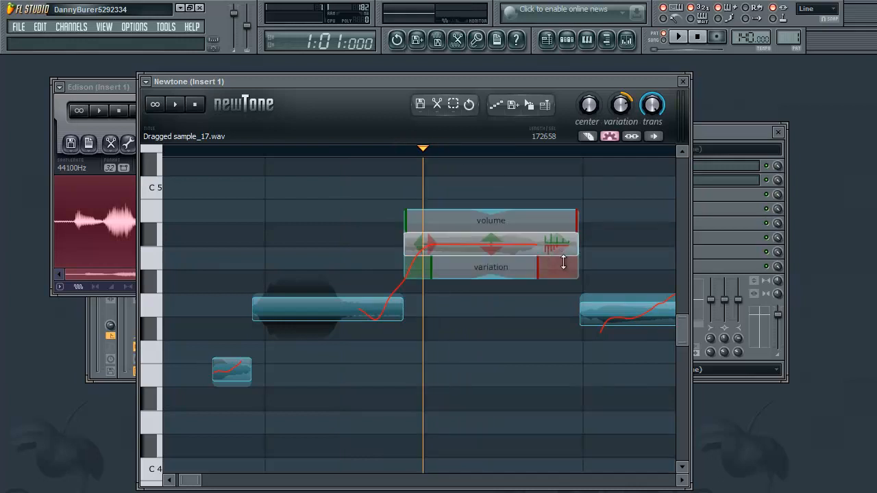
mouse_move(583, 287)
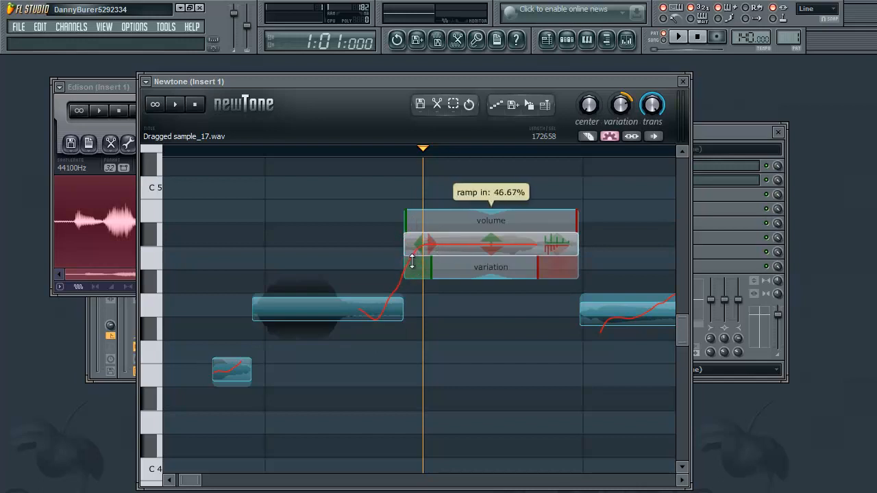
drag(411, 260, 432, 266)
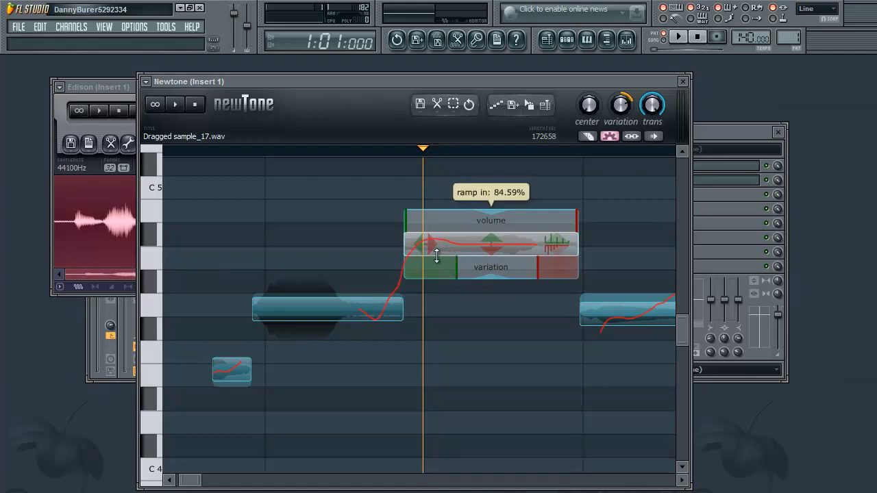
drag(436, 255, 452, 267)
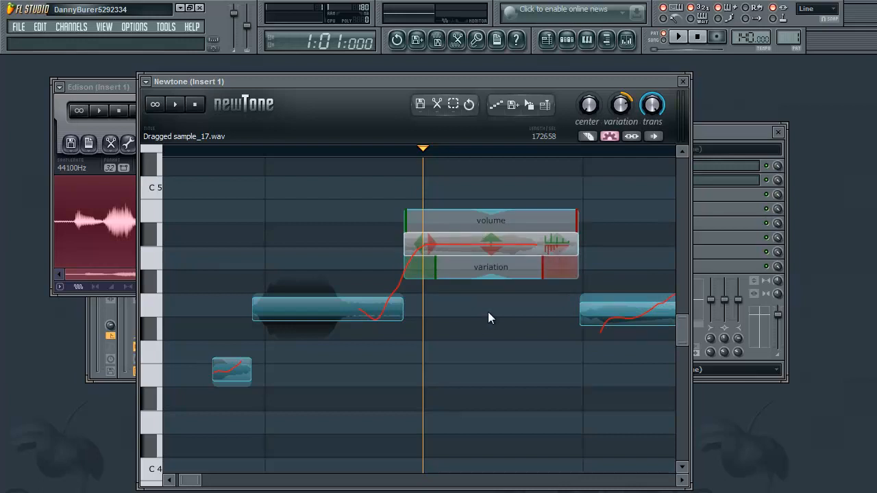
mouse_move(496, 223)
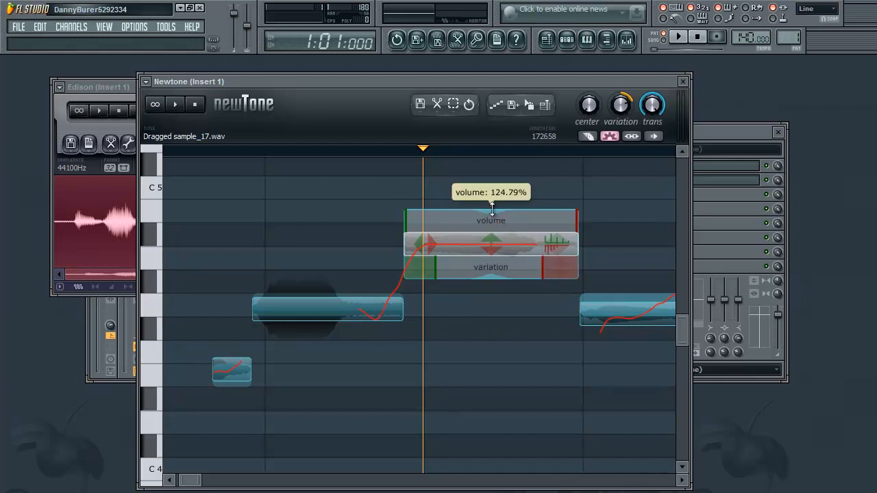
- Raise the long note's volume to about 125% and audition the take
drag(491, 206, 497, 233)
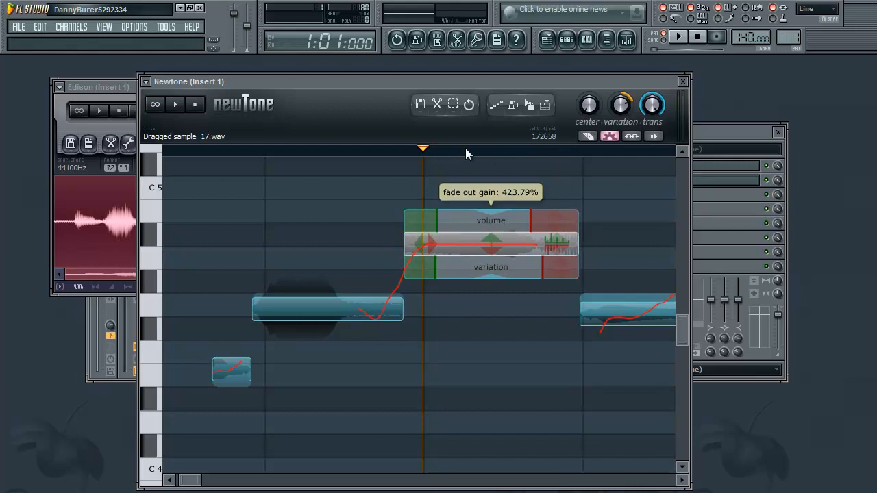
click(174, 105)
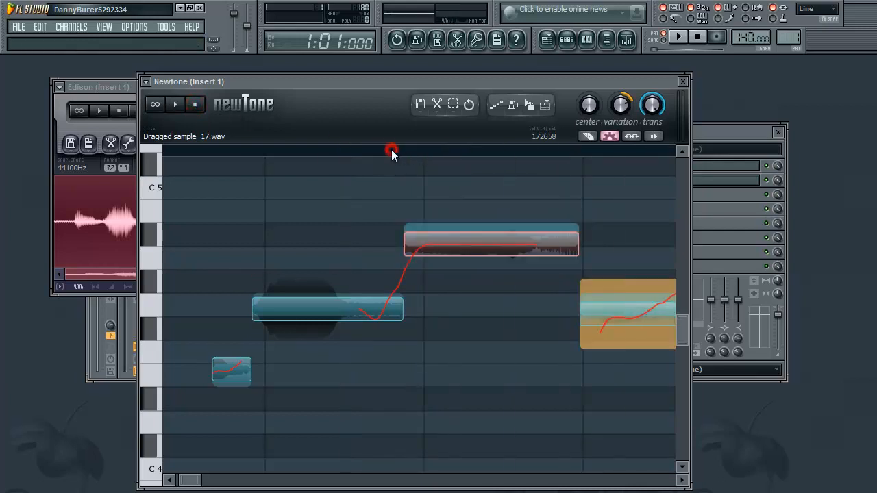
click(195, 104)
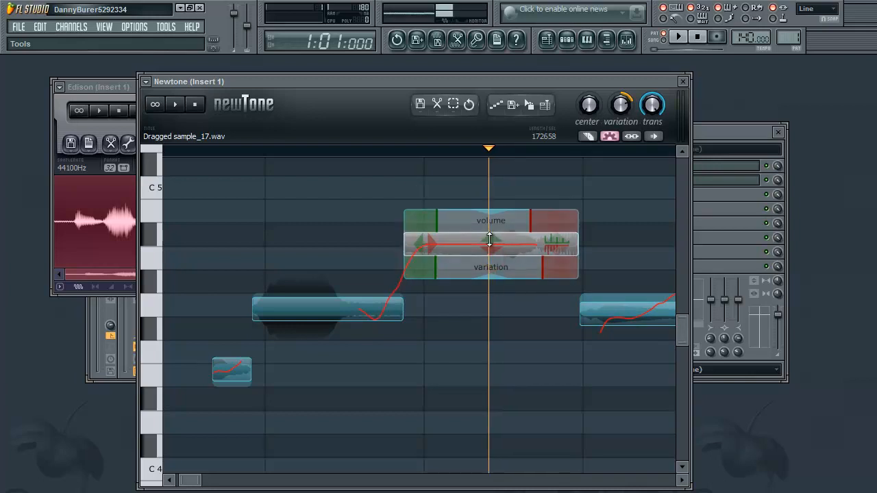
drag(490, 240, 490, 220)
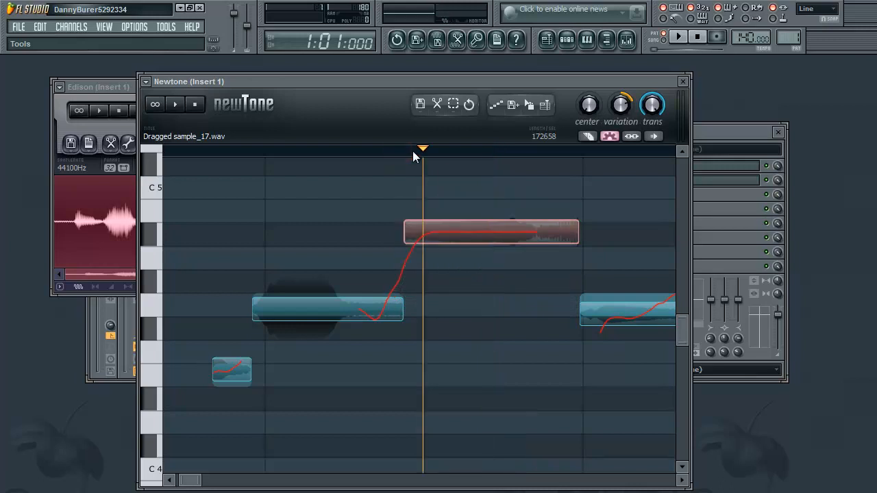
click(195, 103)
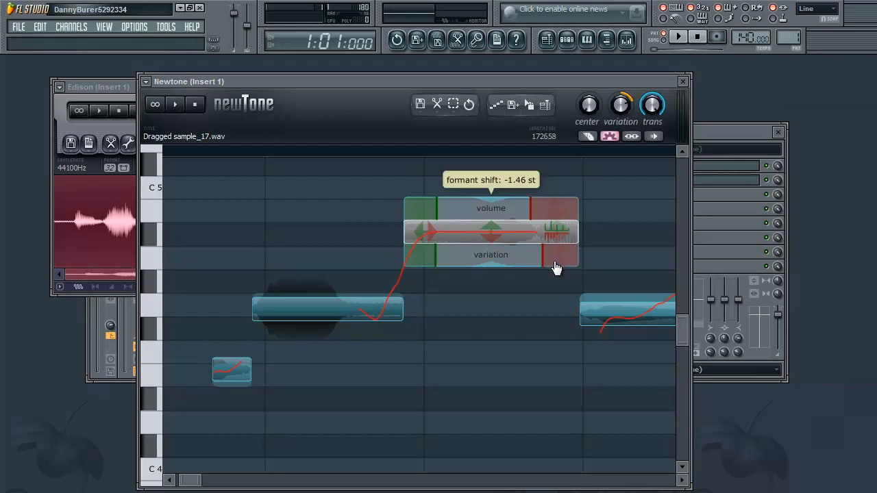
- Set the high note's formant shift near -7 st and the lower note's near 0.7 st, auditioning between
click(175, 104)
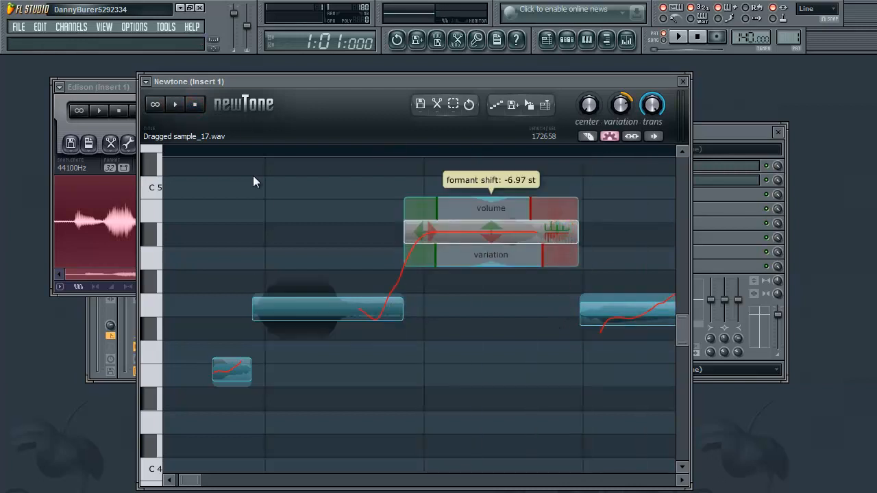
click(175, 103)
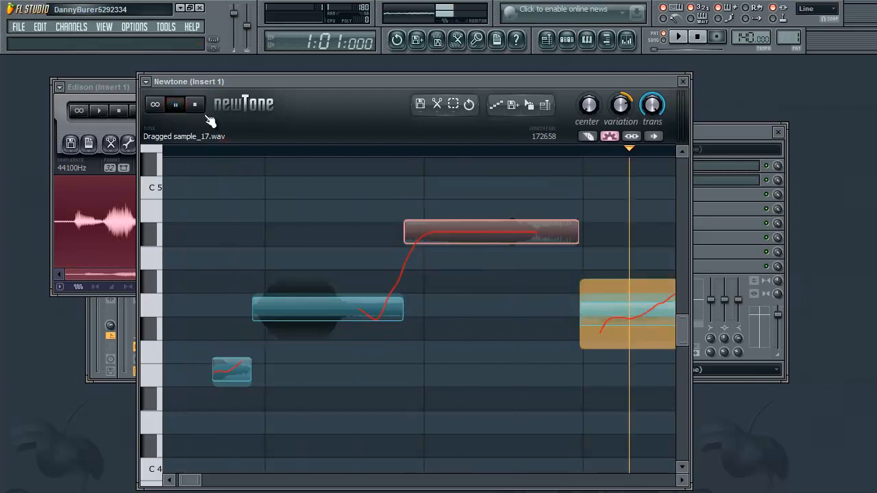
right_click(492, 232)
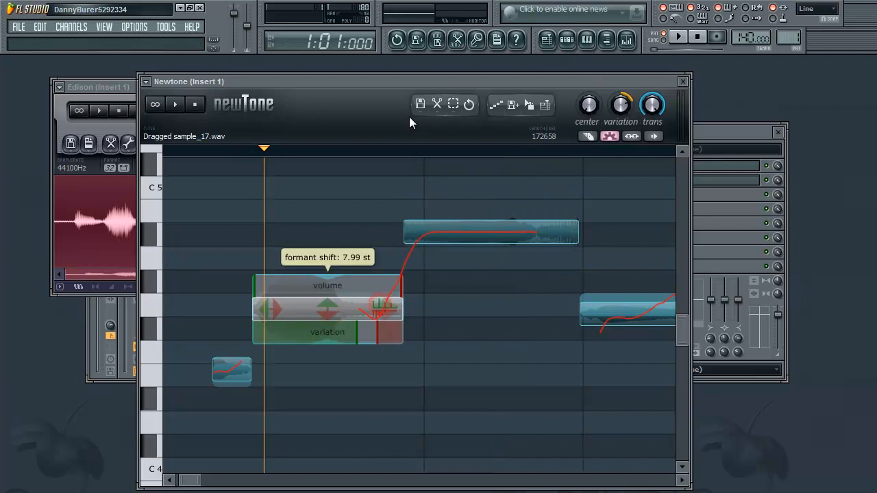
click(174, 104)
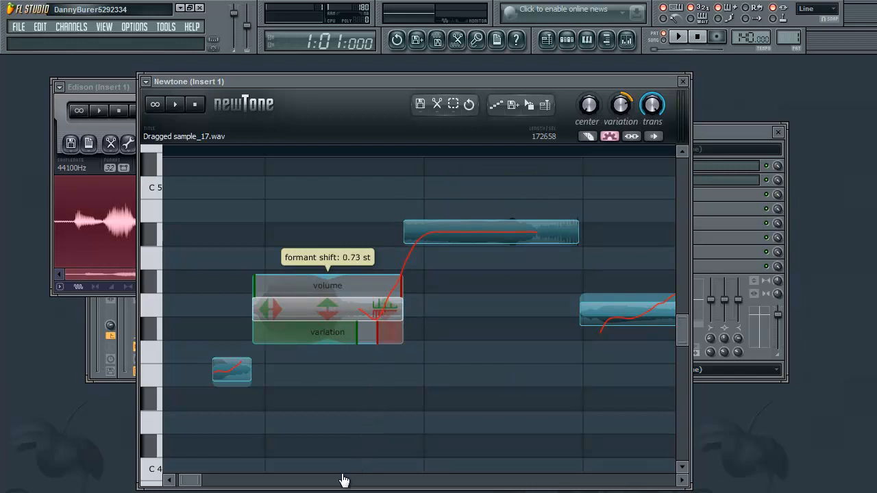
drag(327, 309, 490, 231)
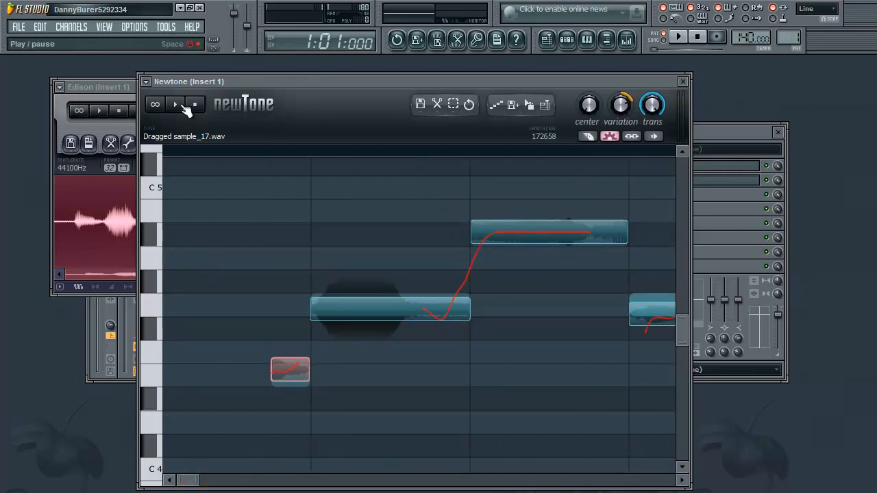
click(175, 104)
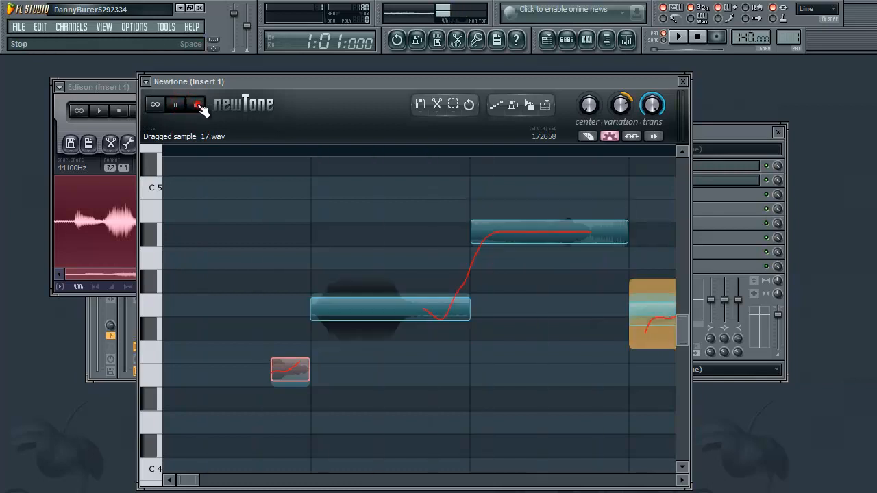
click(174, 104)
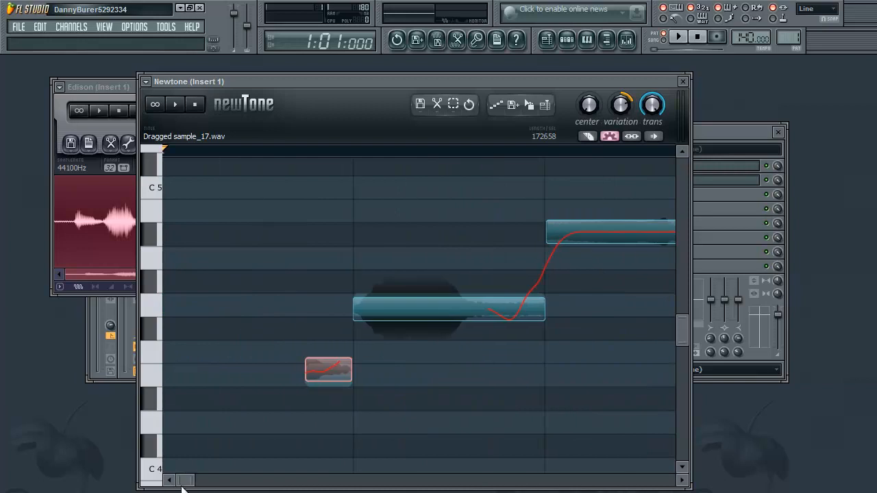
mouse_move(307, 97)
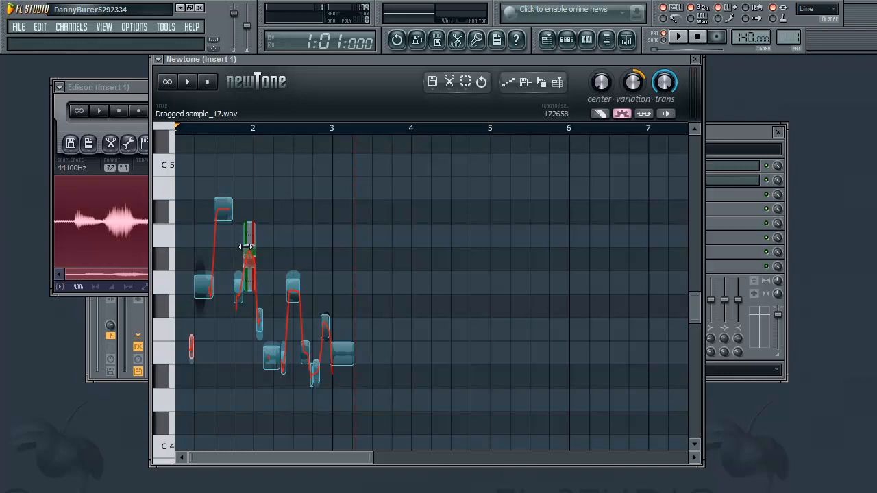
mouse_move(349, 5)
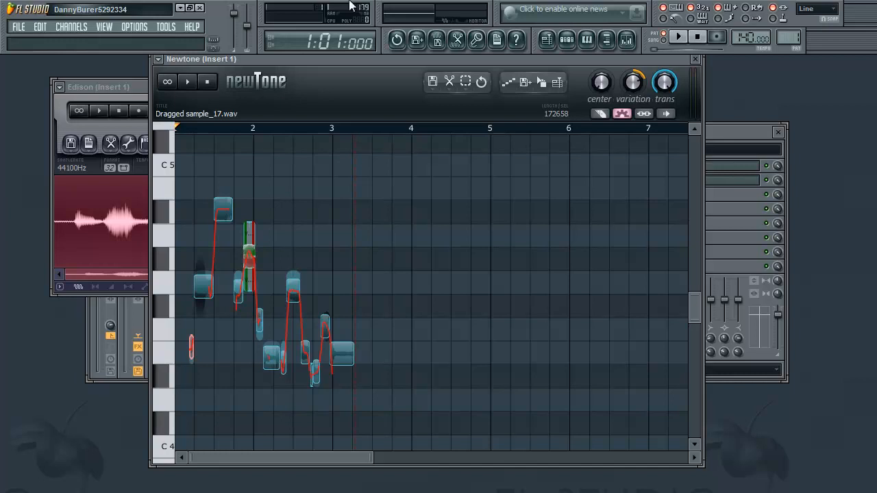
- Stop playback after shifting the short high note's timing past bar 2
click(698, 37)
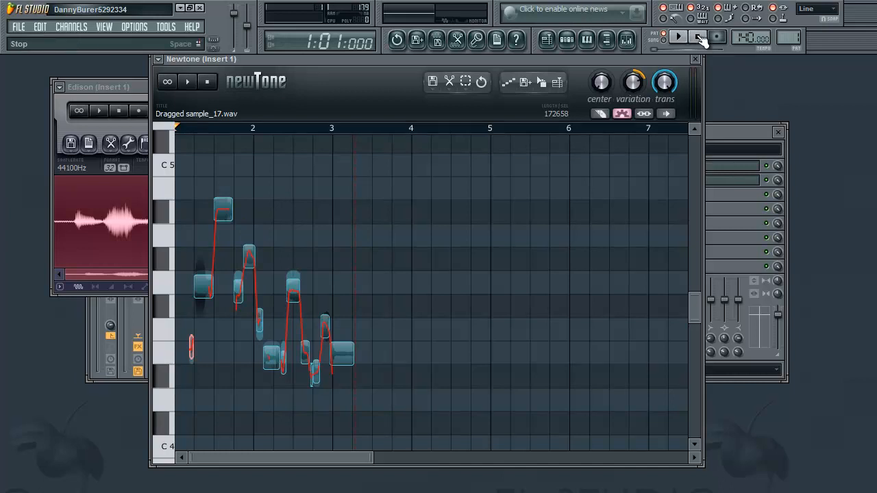